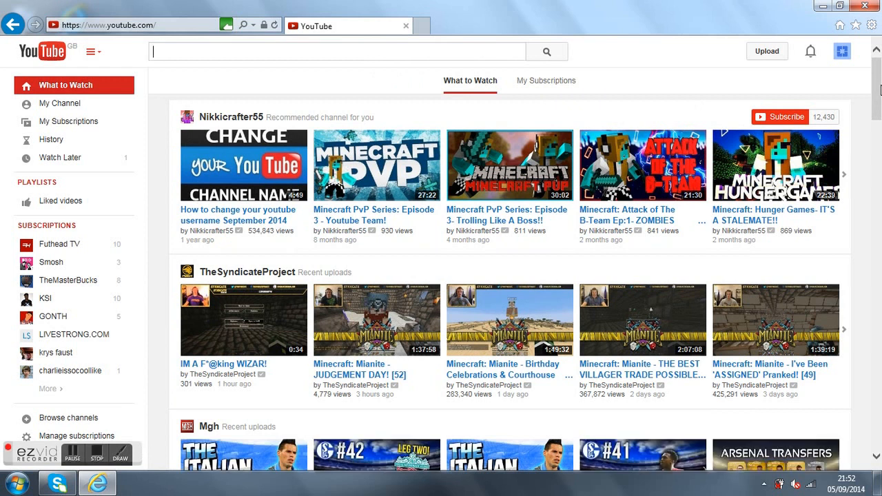
Show the YouTube account menu listing the signed-in account's two channels
click(334, 52)
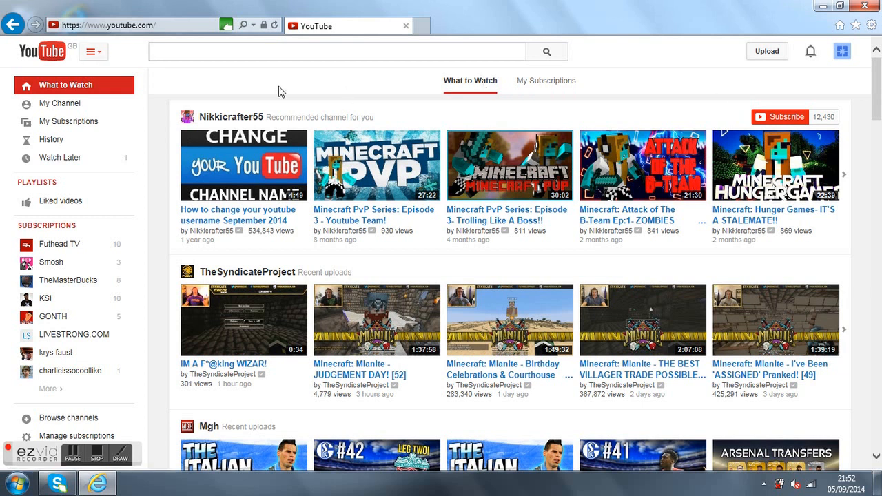
mouse_move(784, 69)
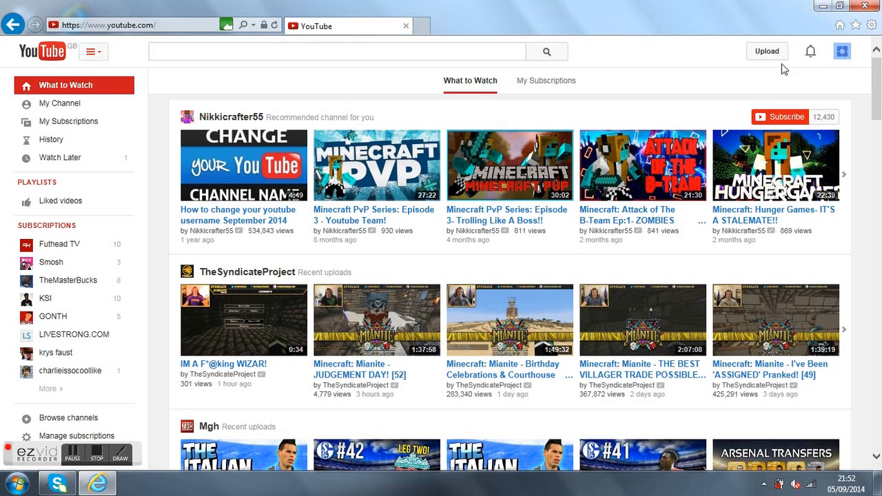
mouse_move(802, 52)
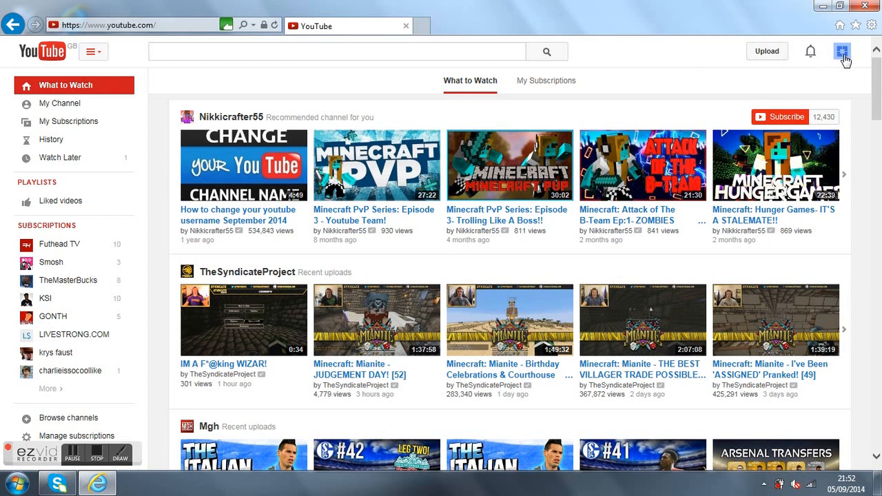
click(842, 51)
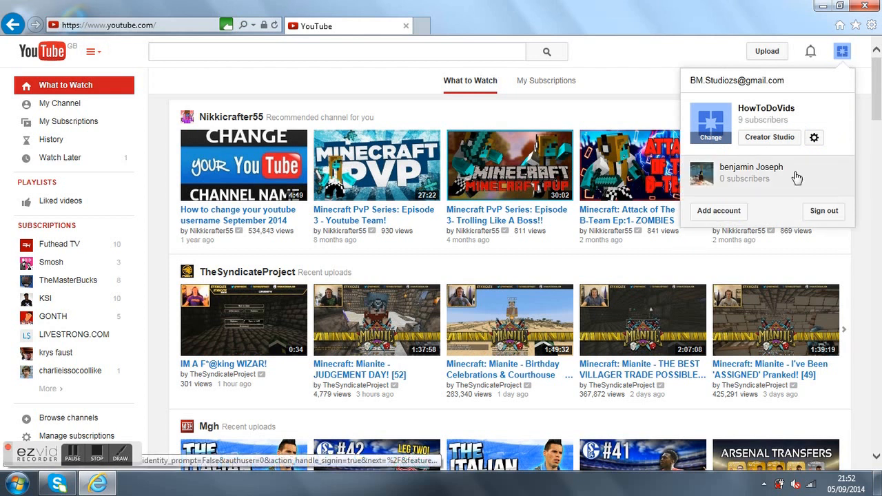
mouse_move(813, 138)
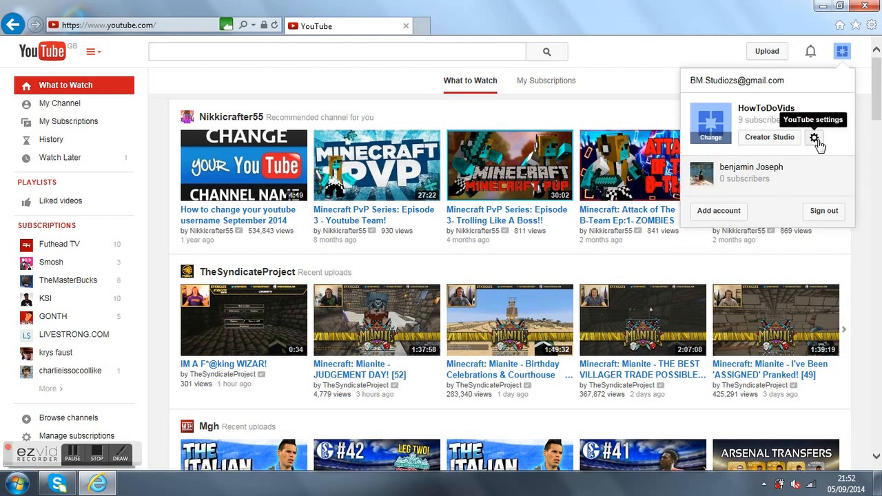
mouse_move(814, 138)
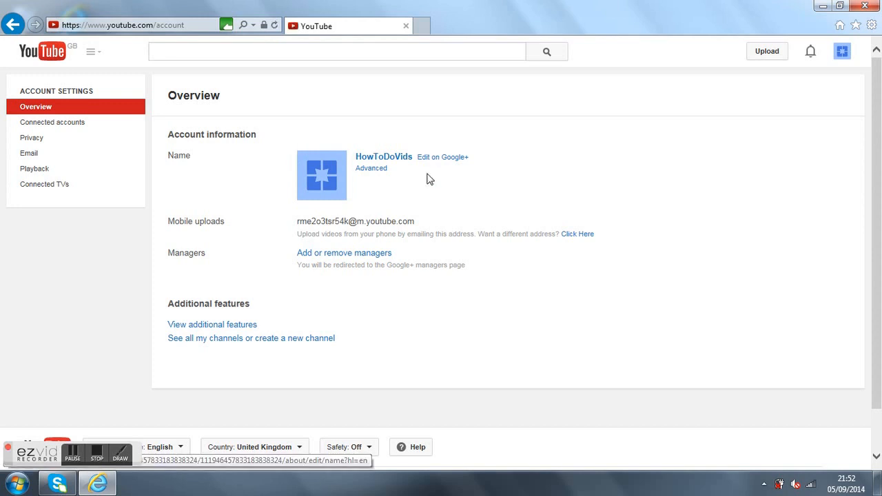
mouse_move(442, 157)
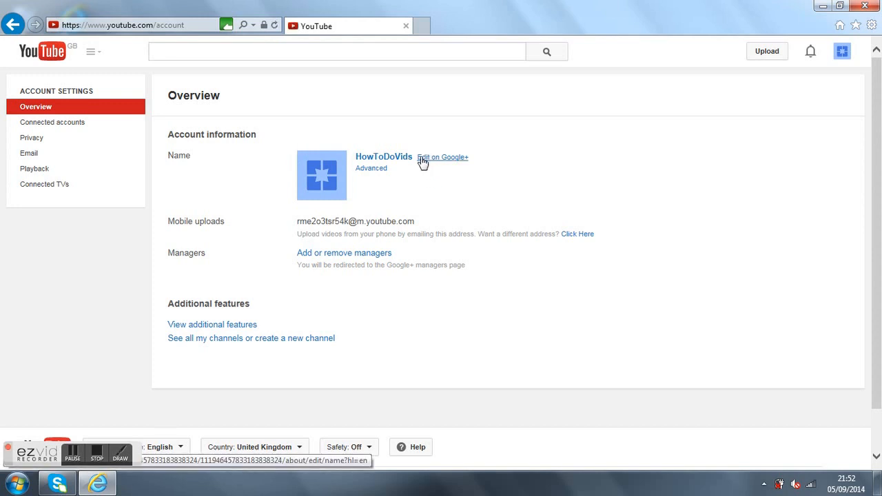
mouse_move(444, 171)
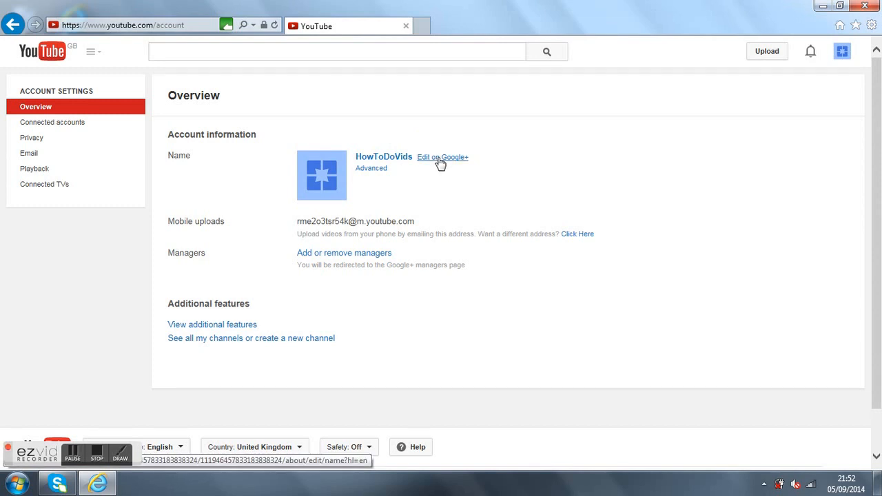
Launch 'Edit on Google+' and select the existing name in the 'Edit your name' dialog
click(442, 157)
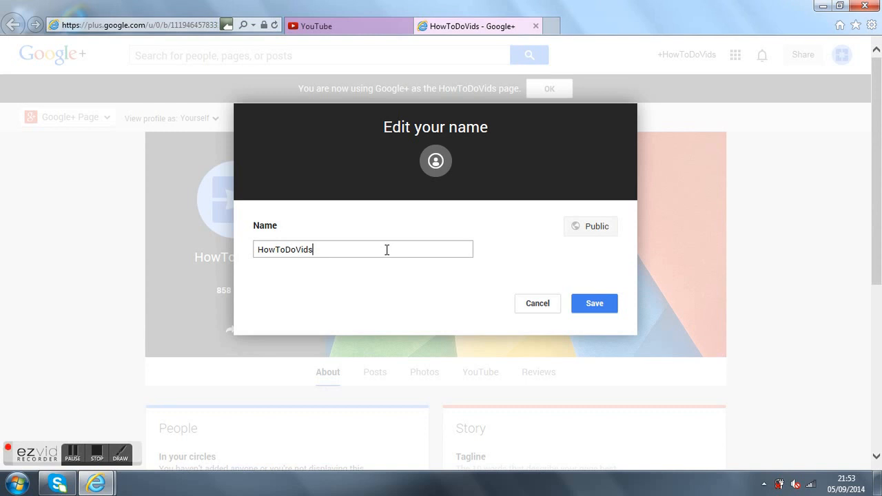
mouse_move(422, 253)
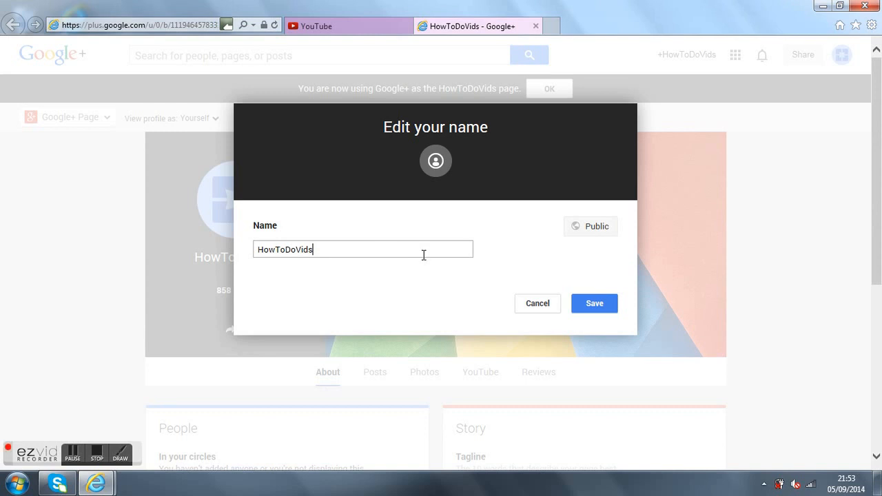
double_click(298, 250)
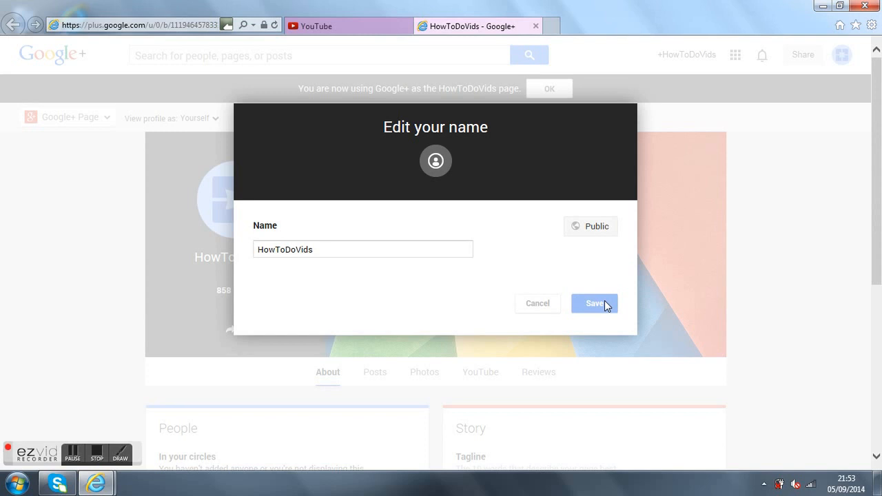
Save HowToDoVids on Google+ and check the YouTube account menu shows HowToDoVids with 9 subscribers
click(594, 303)
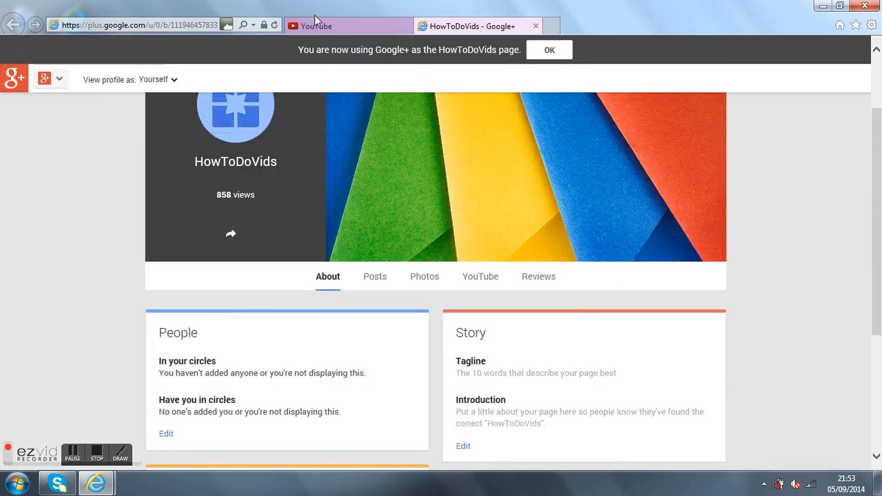
click(13, 25)
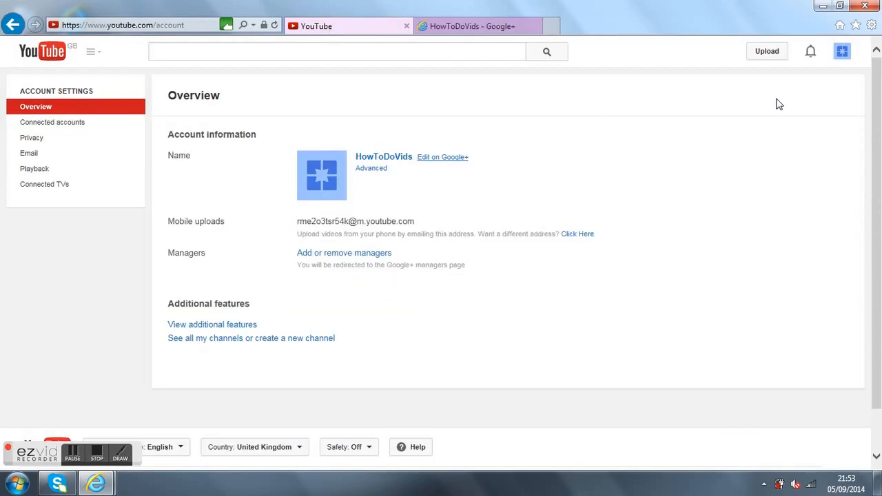
click(841, 51)
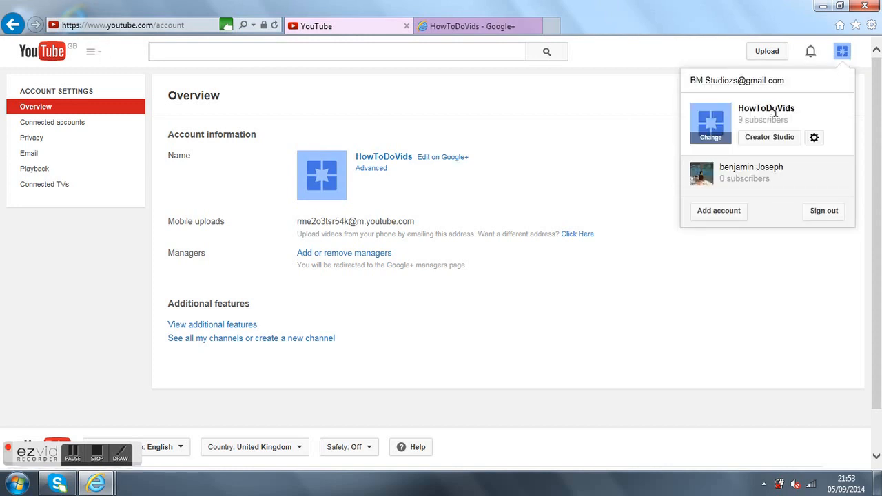
mouse_move(824, 108)
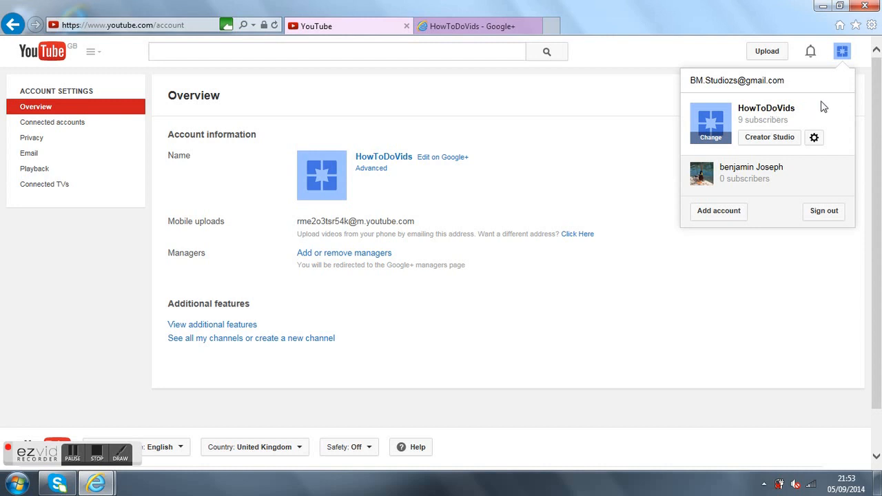